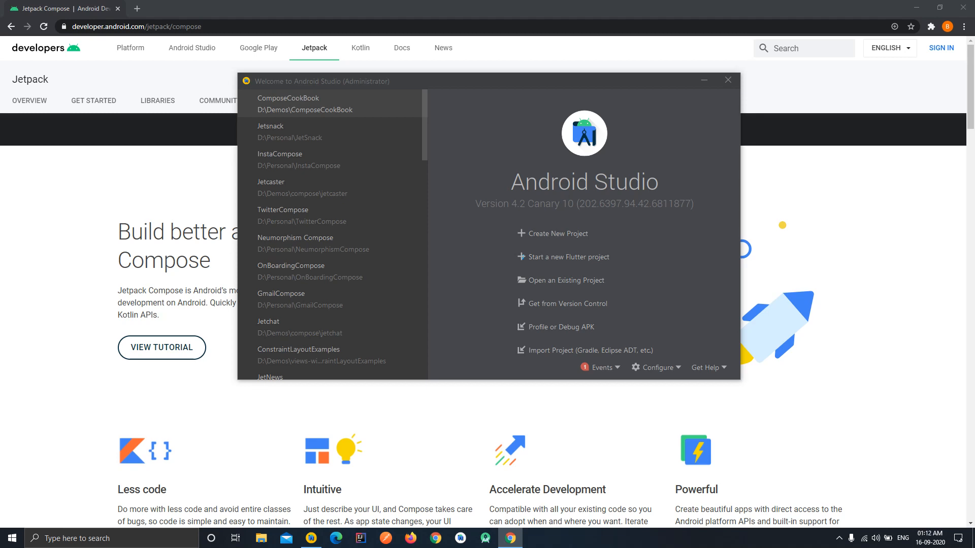
mouse_move(557, 233)
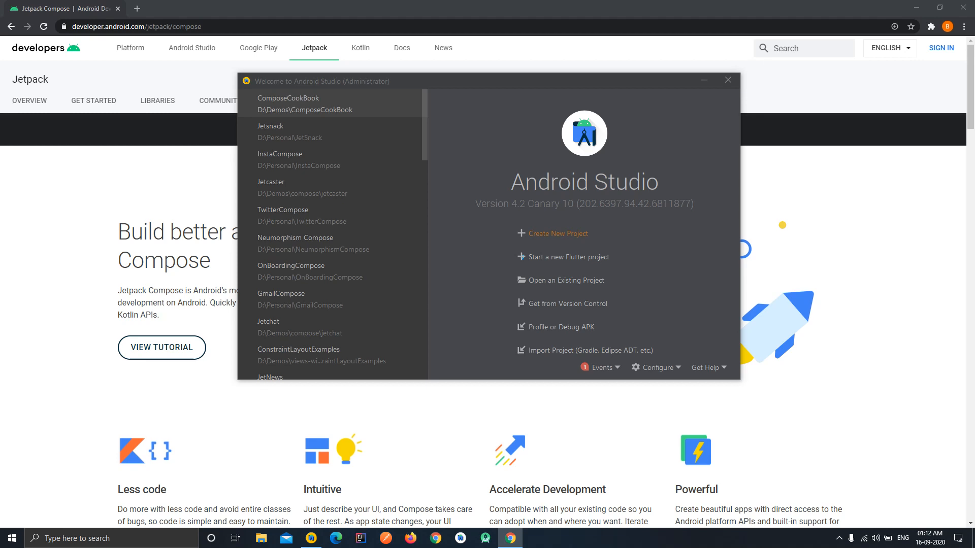
Start a new project from the Android Studio Welcome screen
click(556, 233)
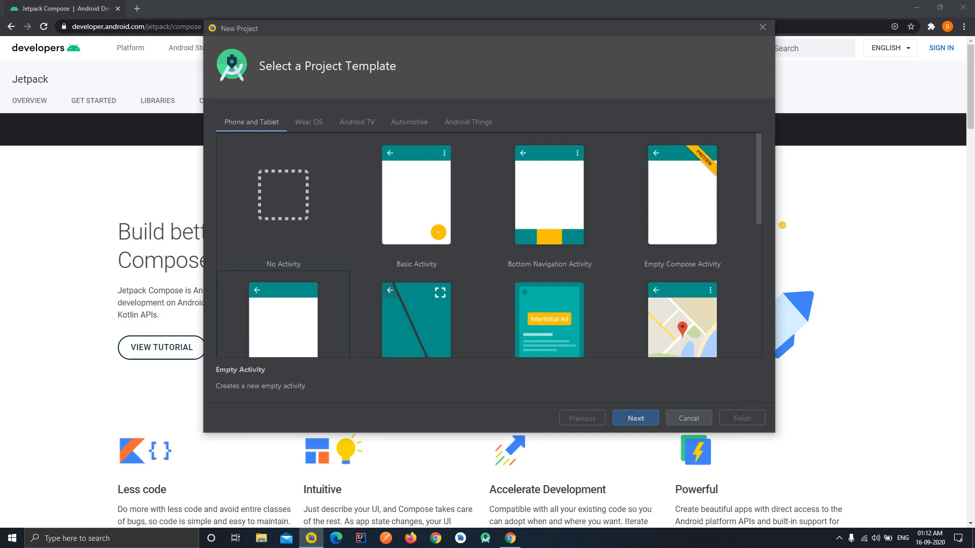
Pick the Empty Compose Activity template and continue to project configuration
click(681, 195)
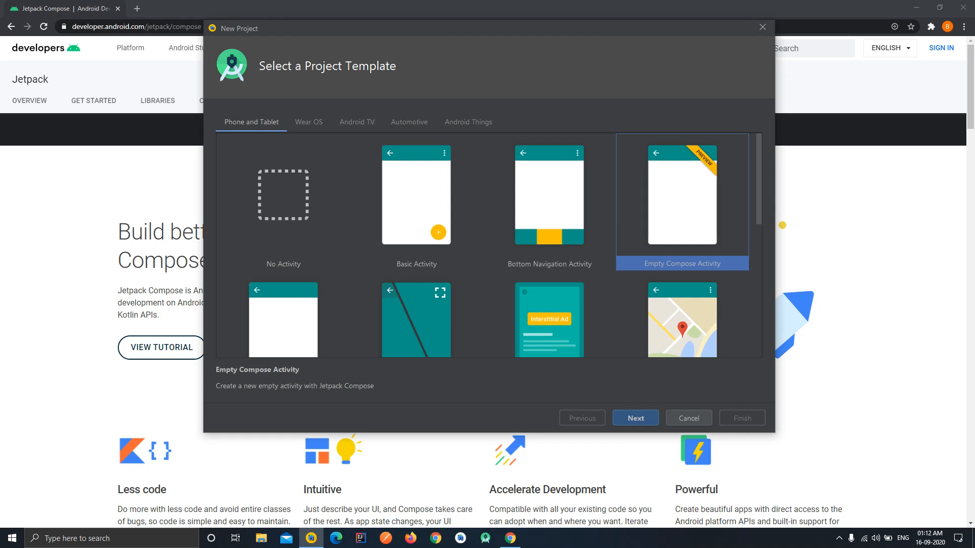
click(635, 418)
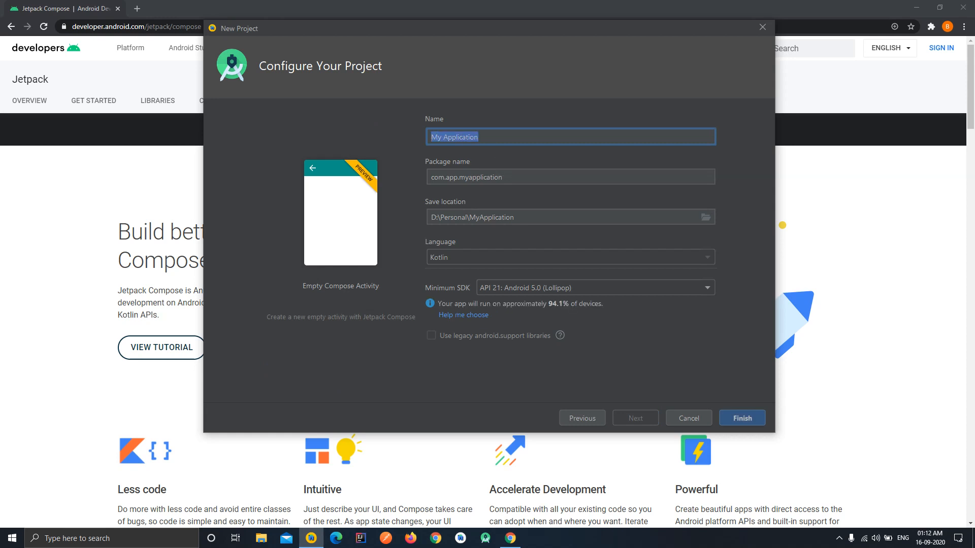
Rename the project to ComposePlayground and finish the wizard with default Kotlin settings
key(Delete)
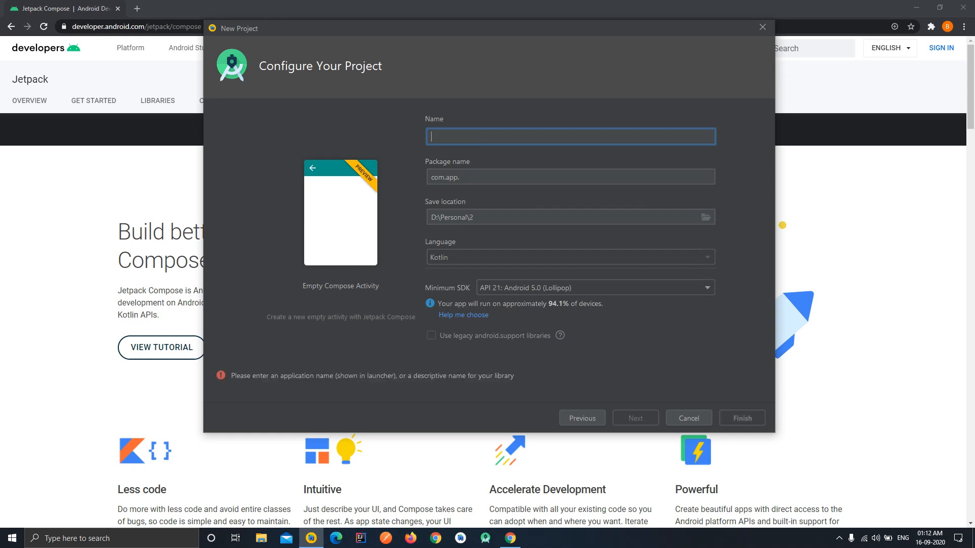
text(ComposePla)
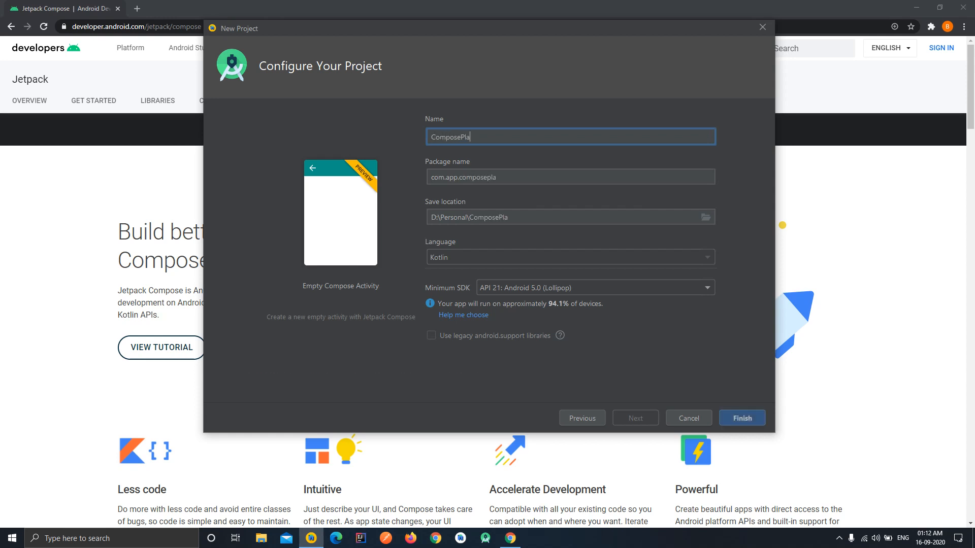
text(yground)
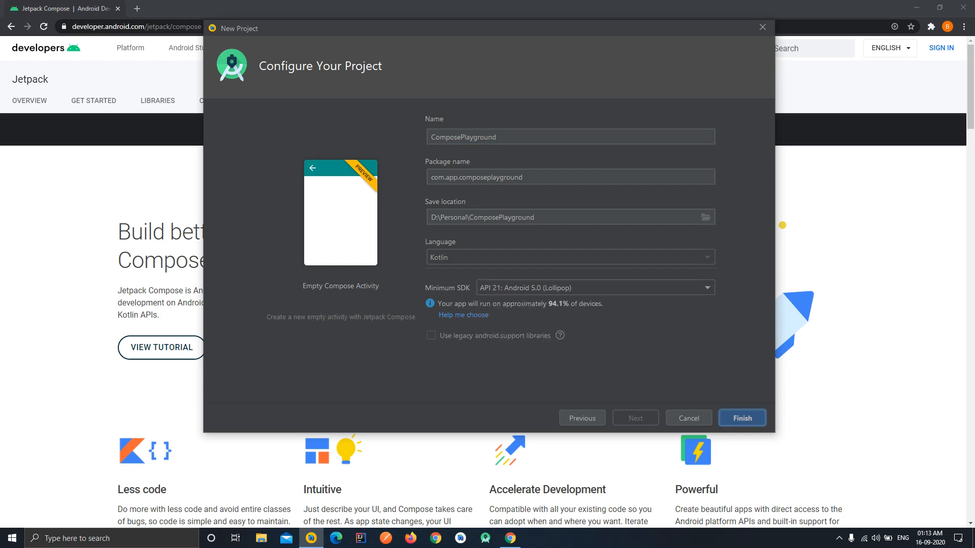
click(741, 418)
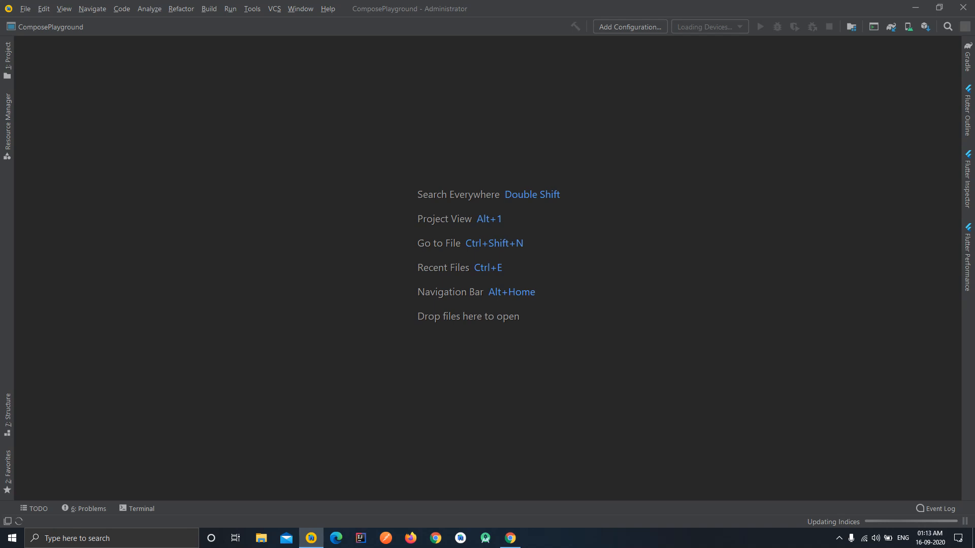
After the project loads, select the Pixel 3a XL API 29 virtual device
click(6, 53)
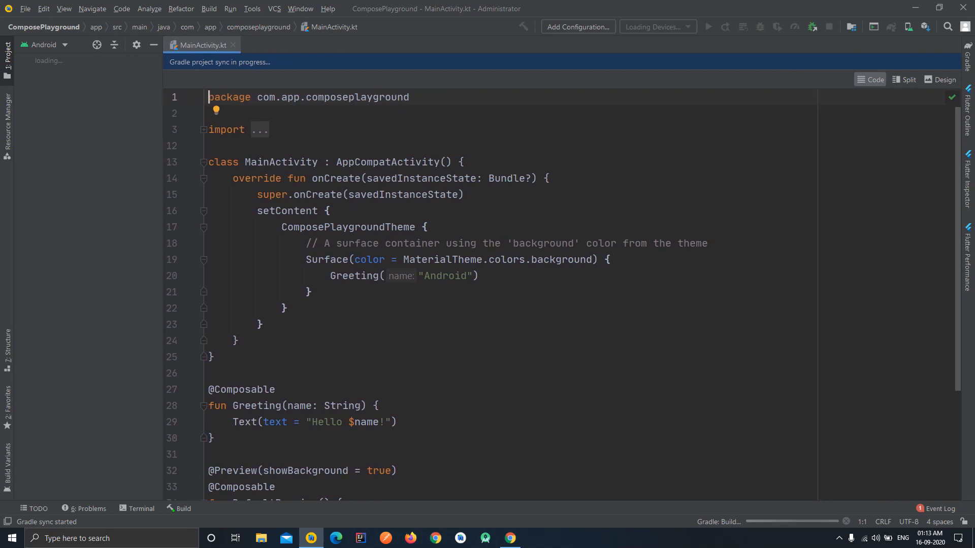
click(327, 9)
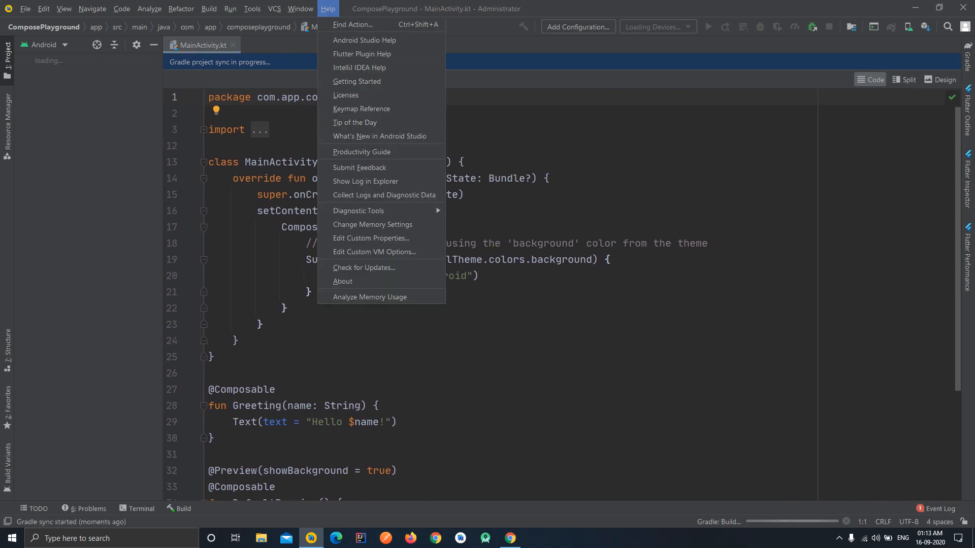
click(341, 281)
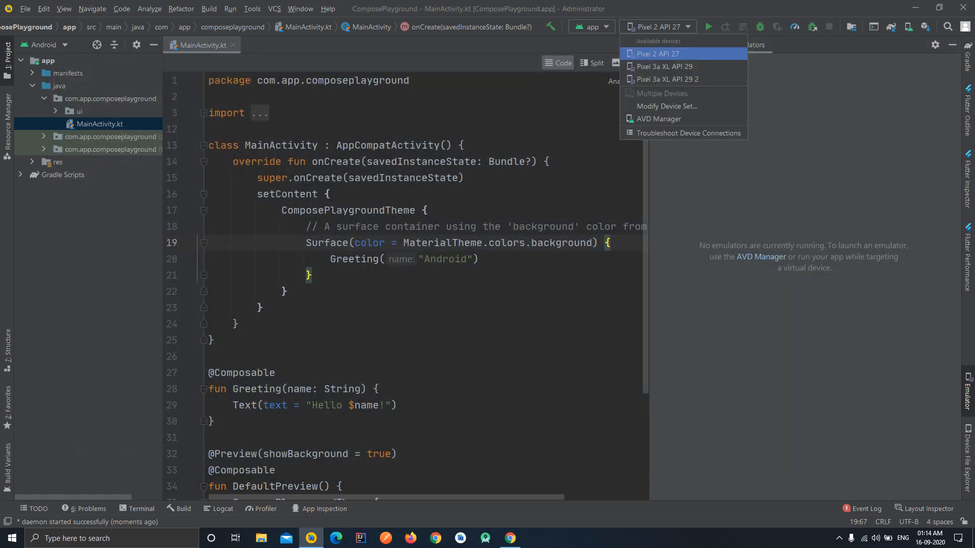
click(665, 67)
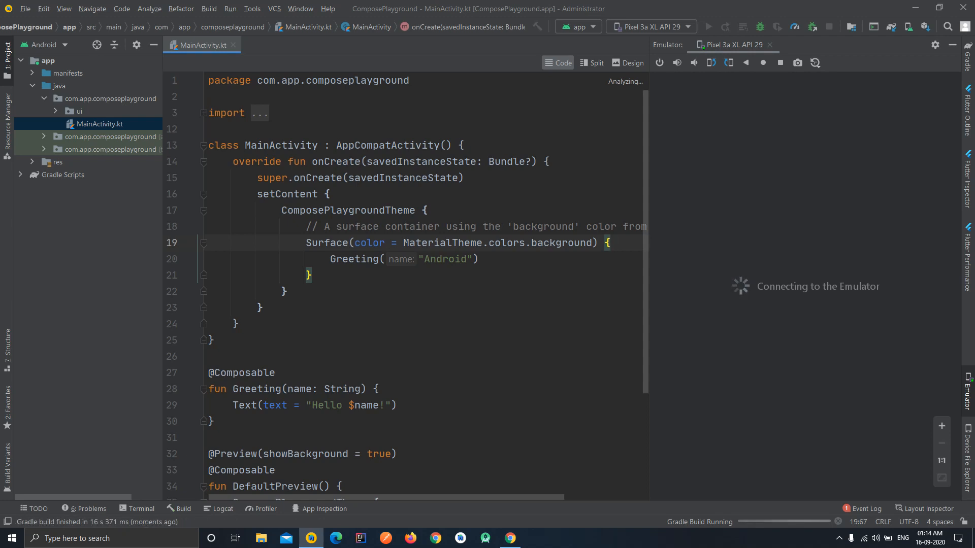
Run the app on Pixel 3a XL API 29 and mark the ComposePlaygroundTheme block's closing brace
click(708, 27)
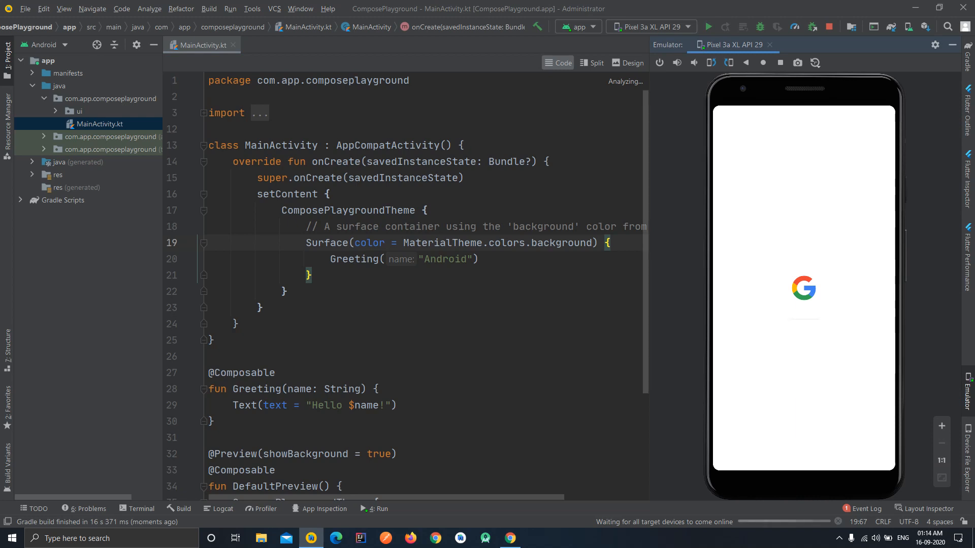
click(286, 291)
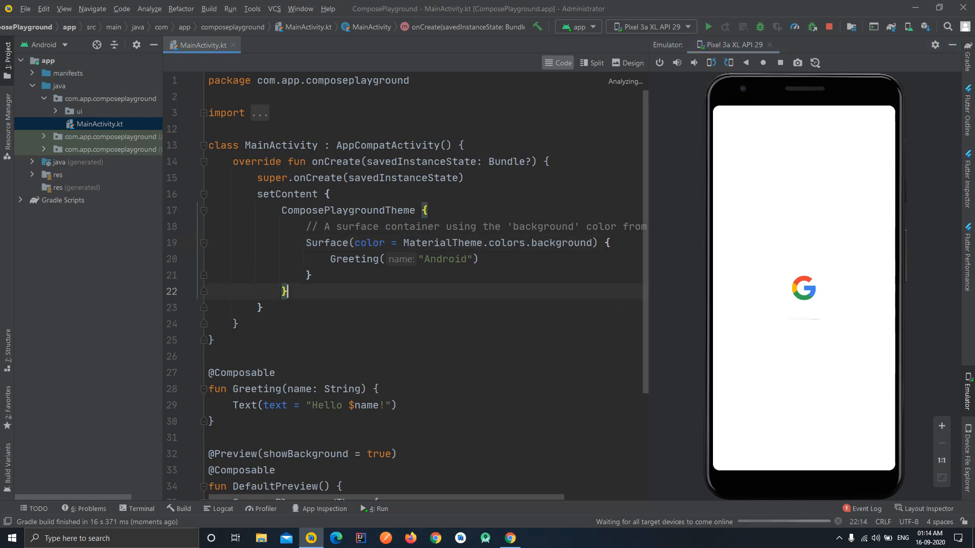
mouse_move(707, 26)
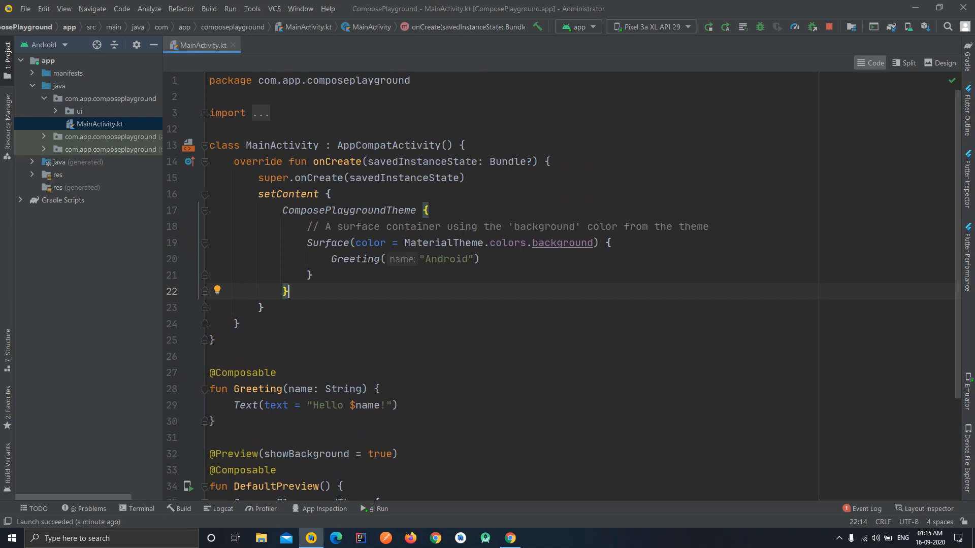
Check MainActivity's launcher registration in AndroidManifest.xml, then return to setContent in MainActivity.kt
double_click(282, 145)
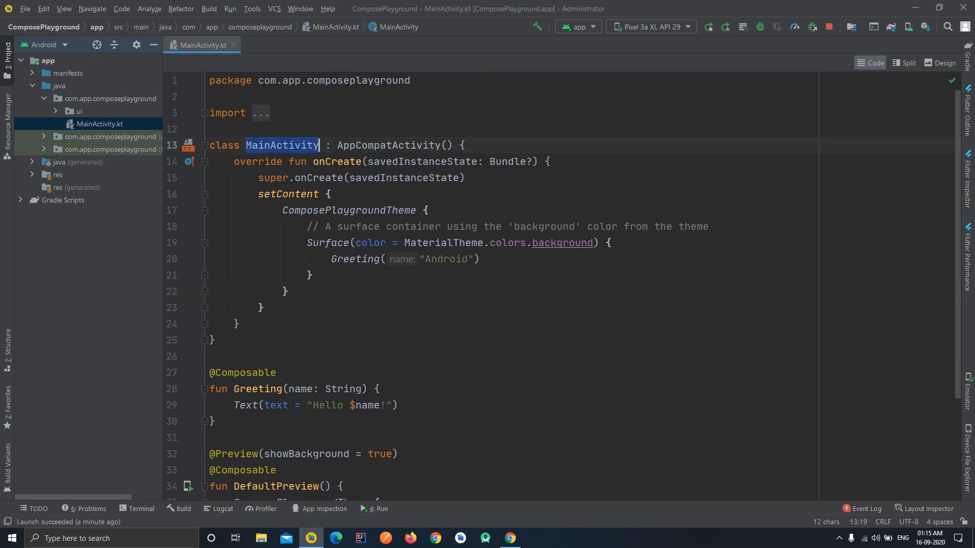
mouse_move(282, 145)
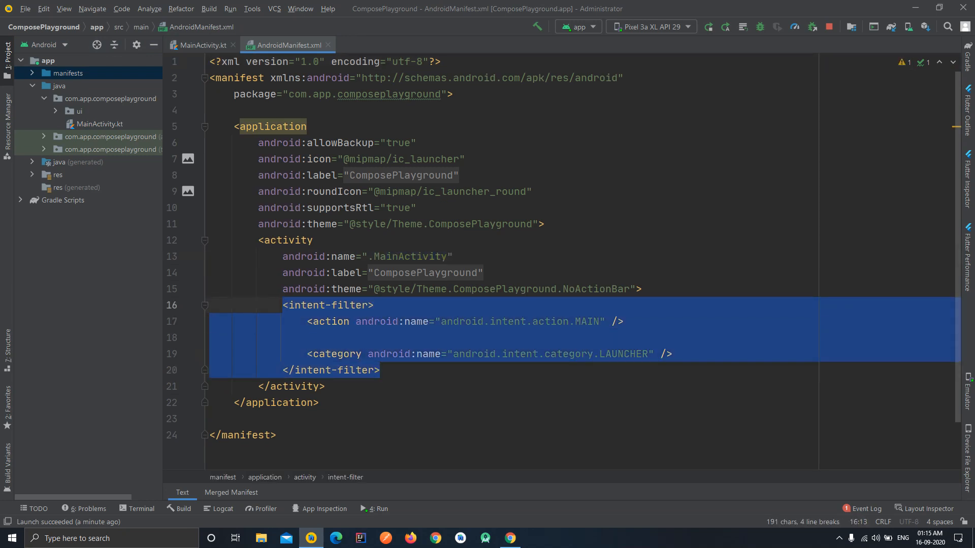
click(201, 45)
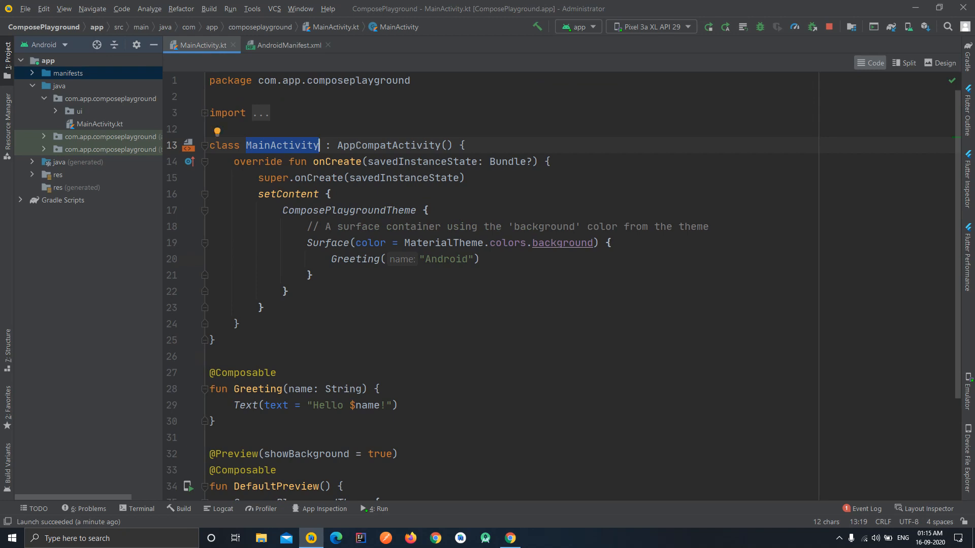
click(333, 194)
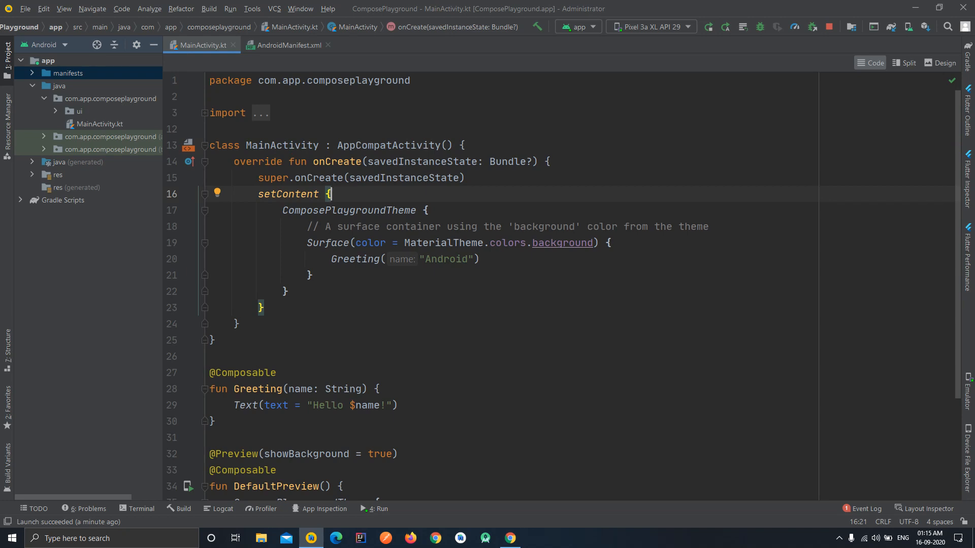
double_click(288, 194)
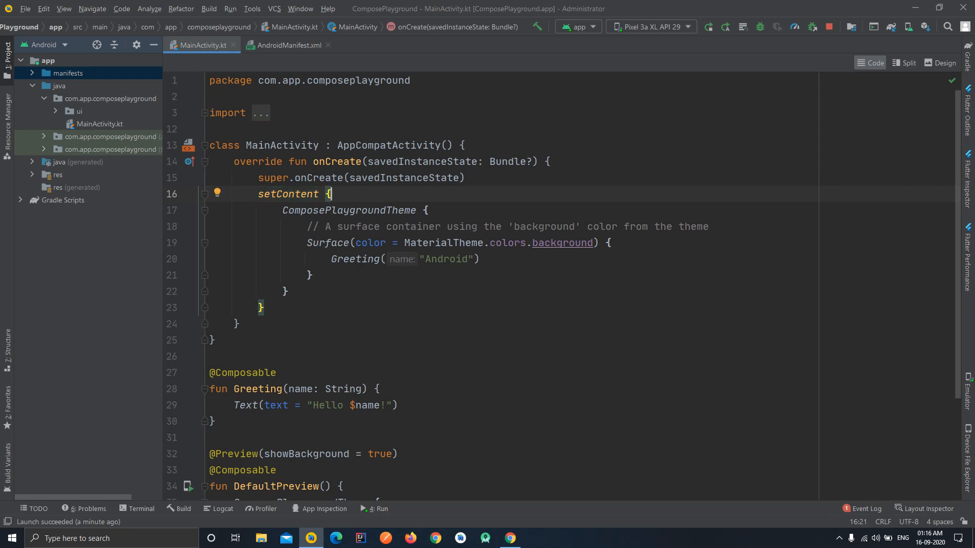
click(282, 210)
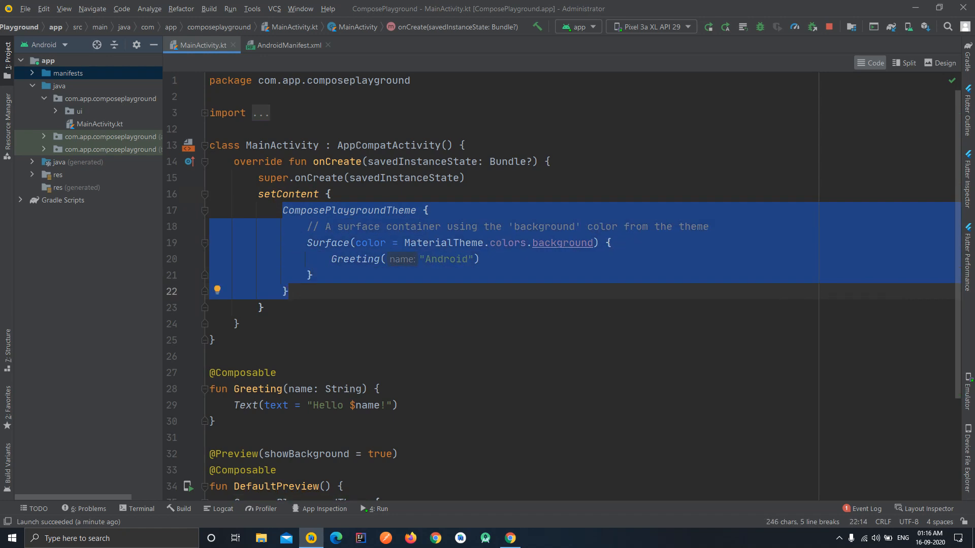
click(352, 243)
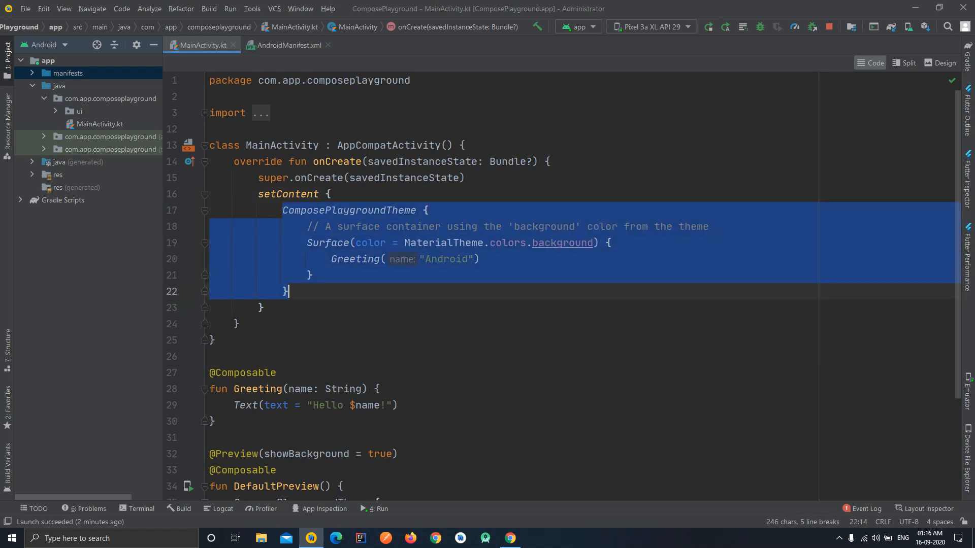
click(285, 291)
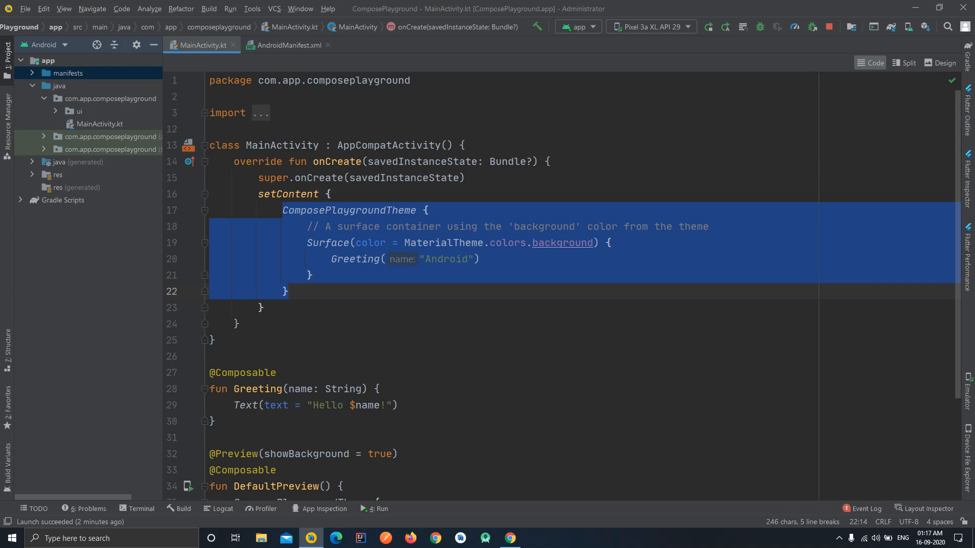
Reveal Color.kt, Shape.kt, Theme.kt and Type.kt in the ui package, then return to the theme block
click(286, 291)
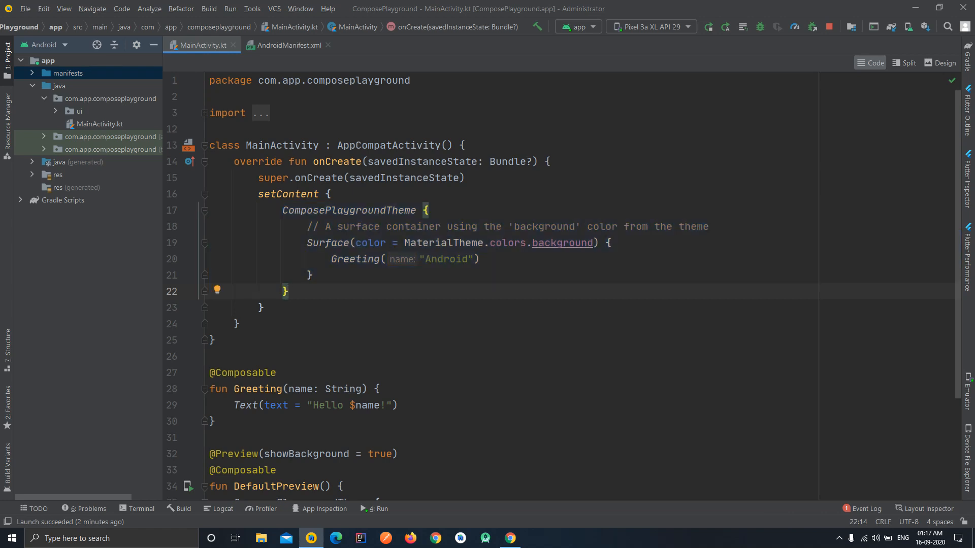
click(55, 111)
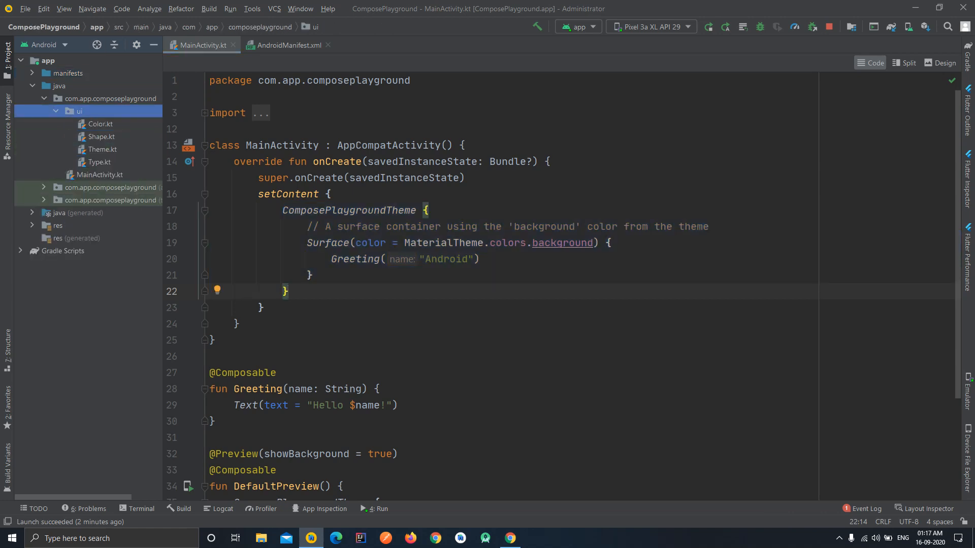
click(287, 291)
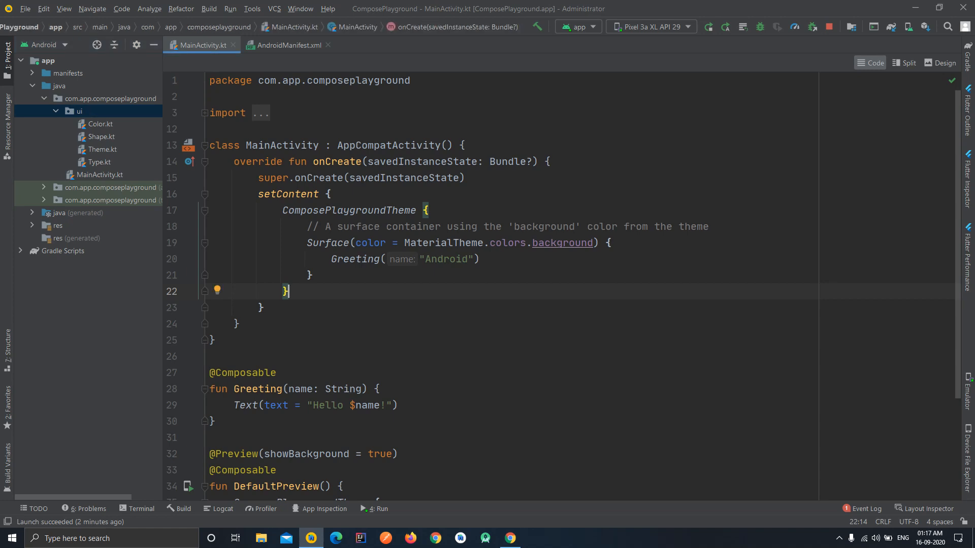